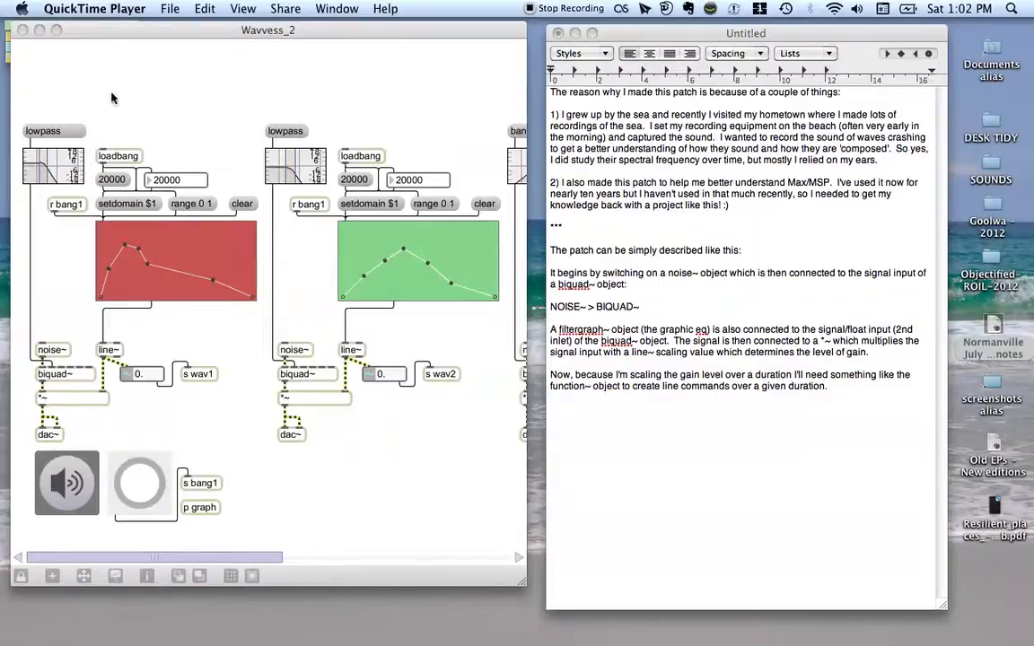
pyautogui.moveTo(173, 120)
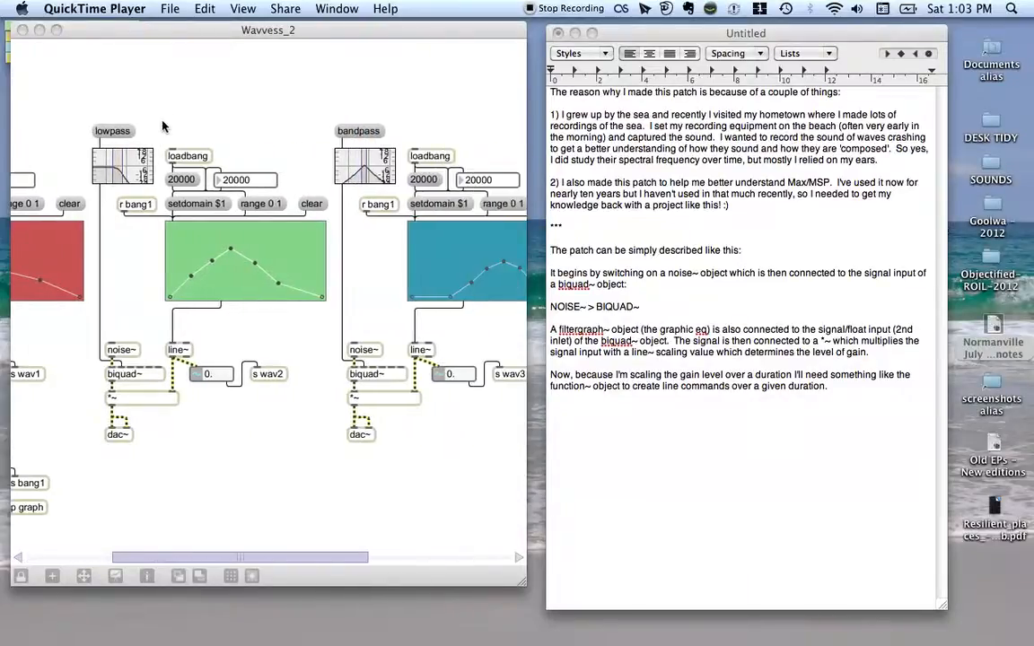
# Scroll across the four noise-band chains and adjust an object at the left of the patch.
pyautogui.hscroll(3)
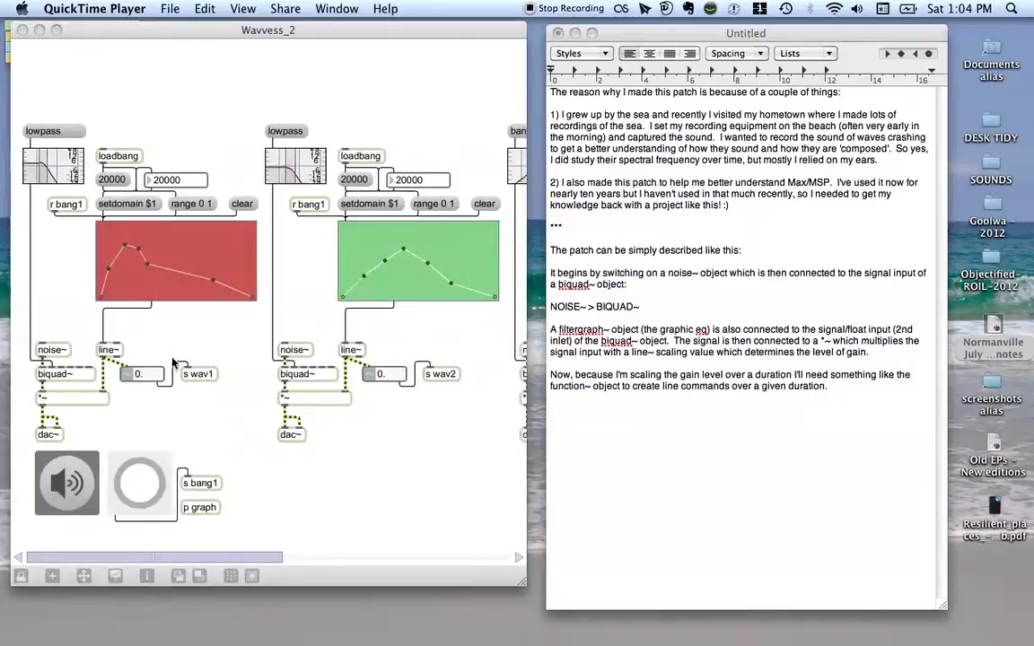
pyautogui.moveTo(196, 222)
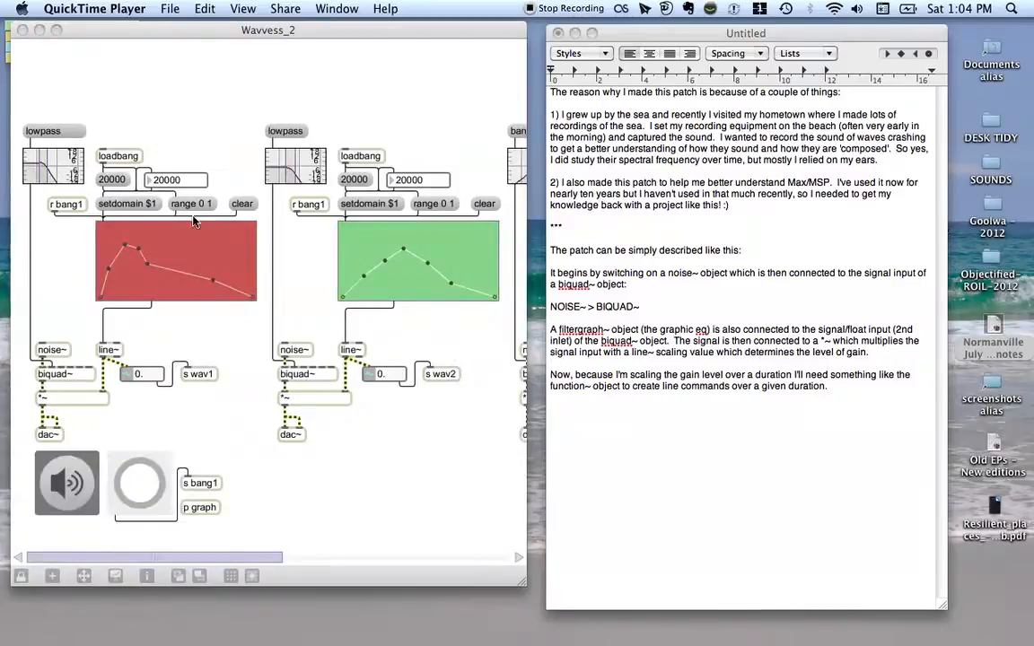
pyautogui.hscroll(3)
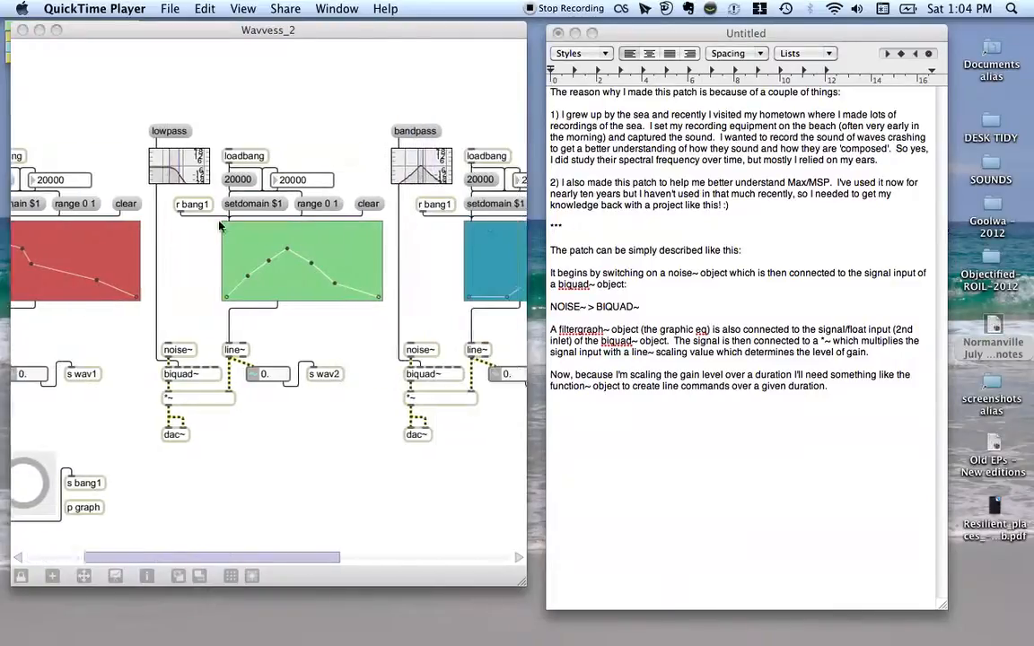
pyautogui.hscroll(3)
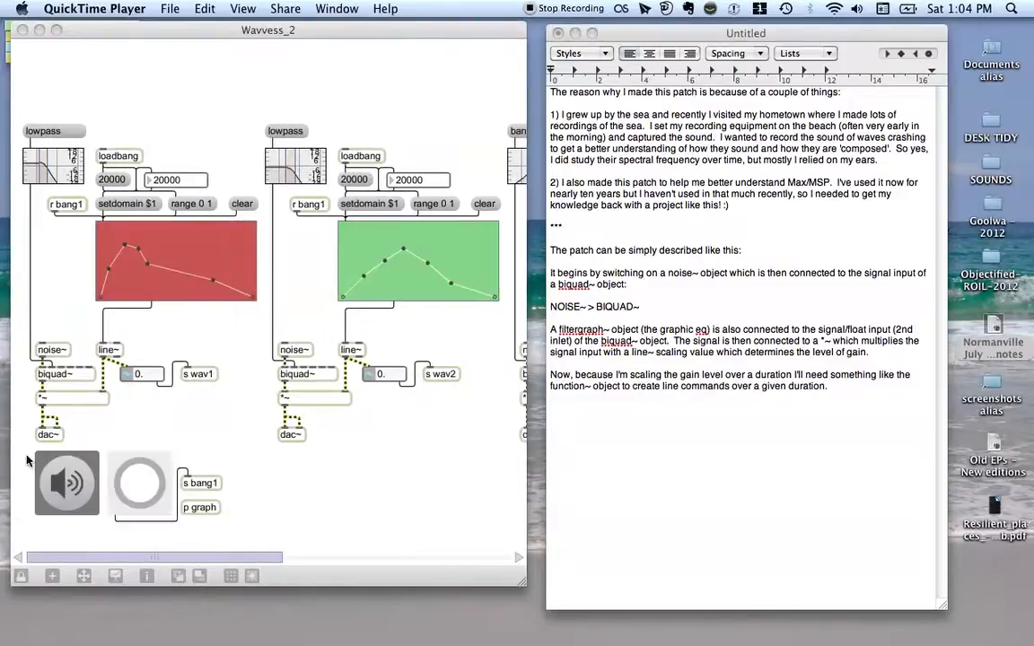
pyautogui.moveTo(56, 419)
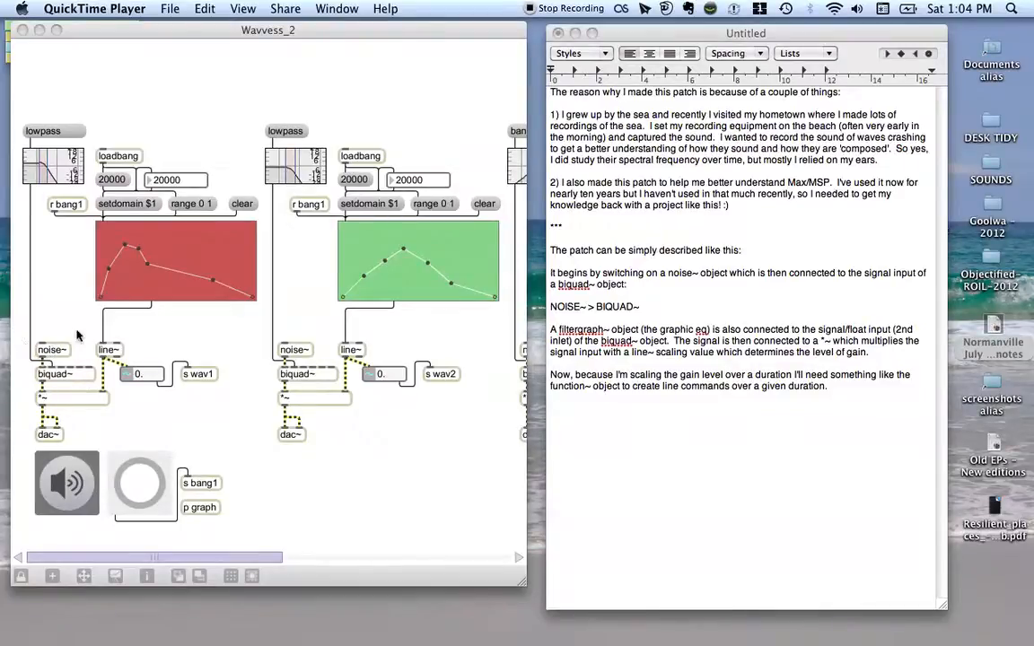
pyautogui.moveTo(35, 336)
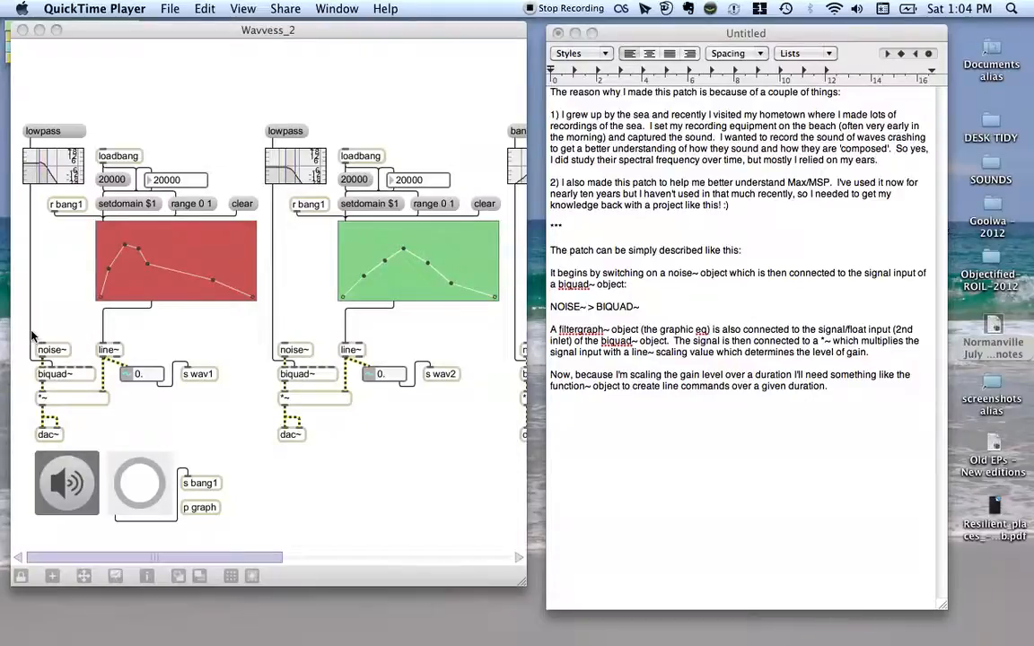
pyautogui.moveTo(87, 382)
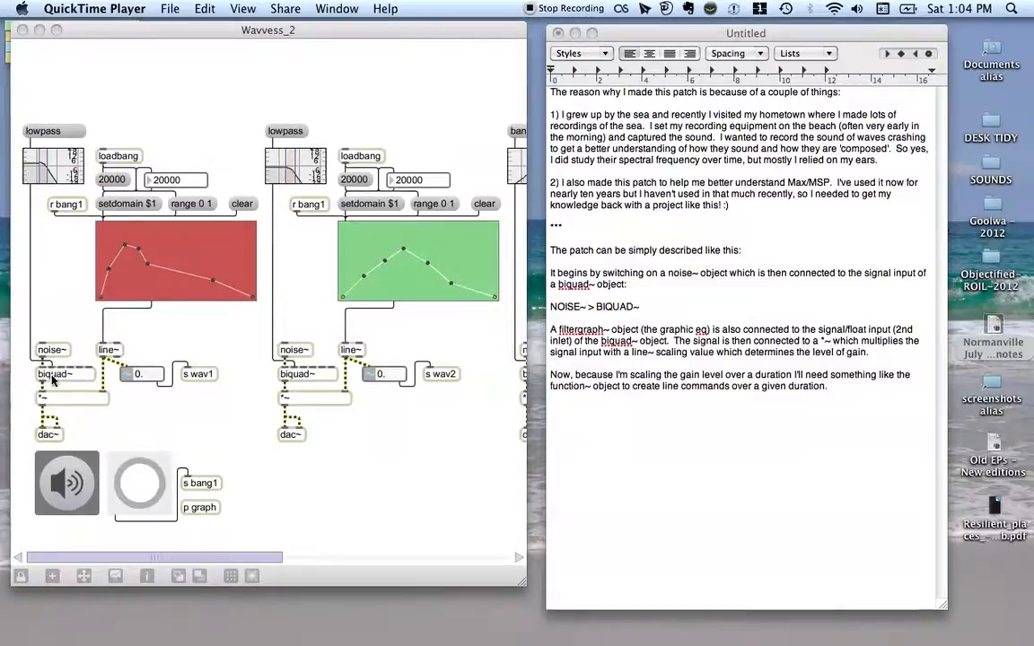
pyautogui.moveTo(40, 164)
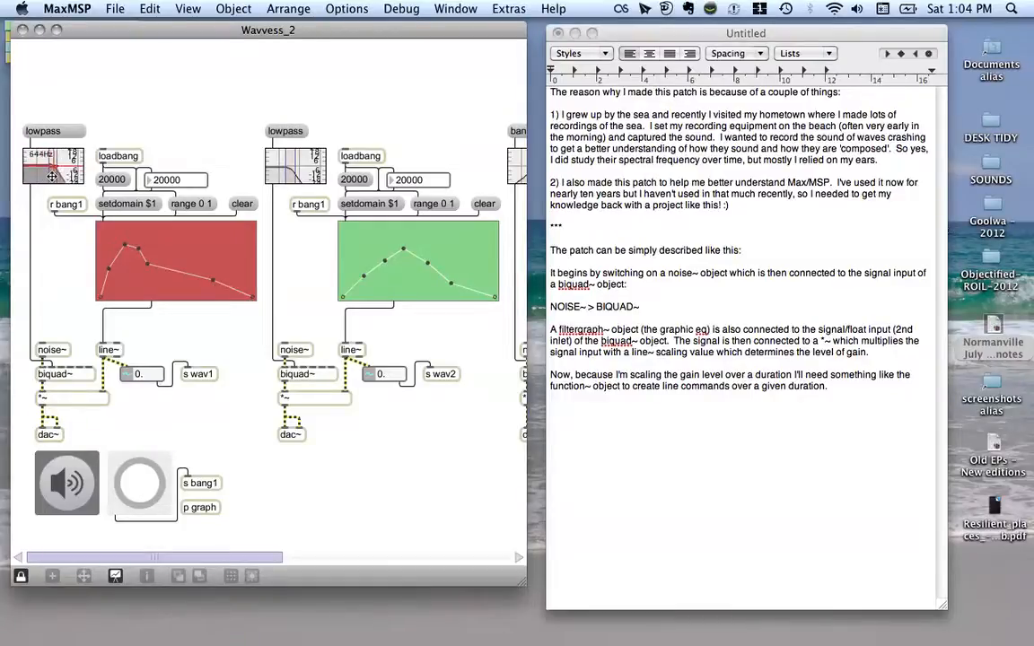
pyautogui.moveTo(36, 170); pyautogui.dragTo(54, 160)
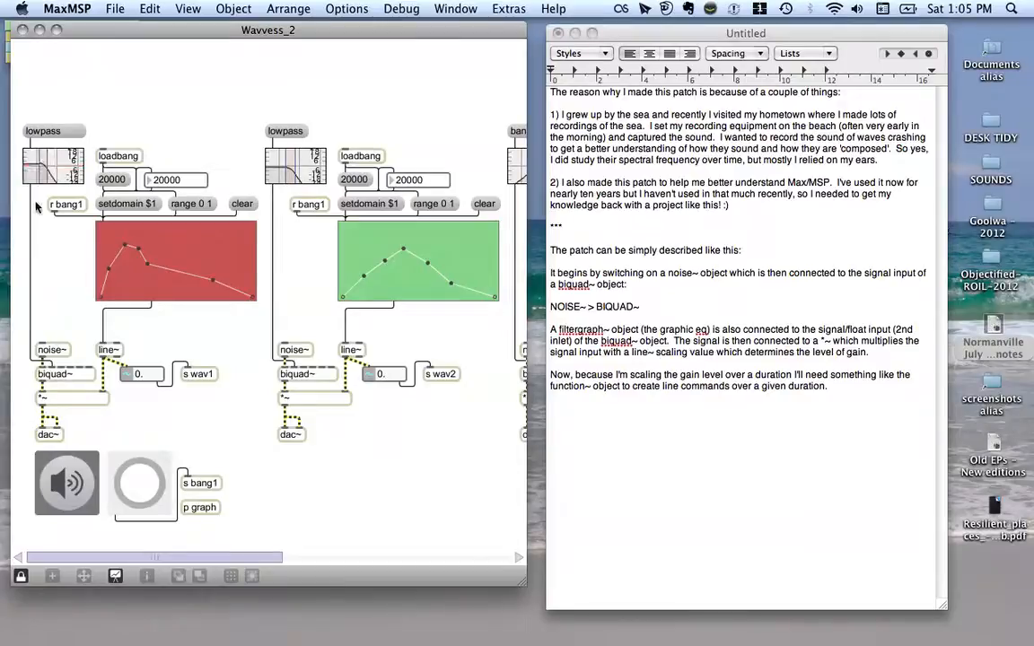
pyautogui.moveTo(47, 346)
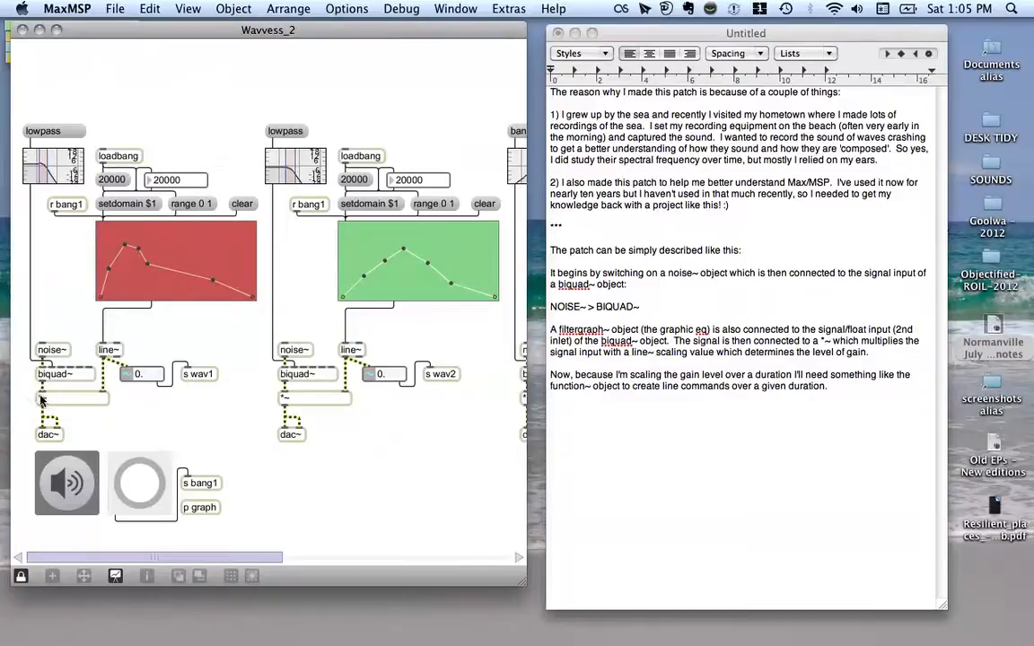
pyautogui.moveTo(106, 418)
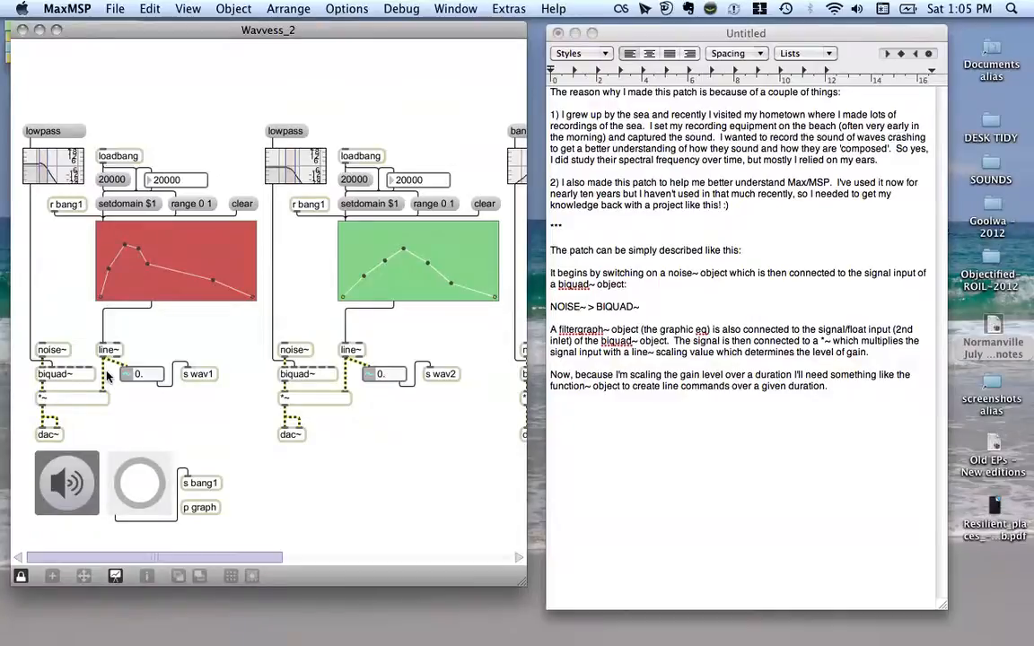
pyautogui.moveTo(98, 350)
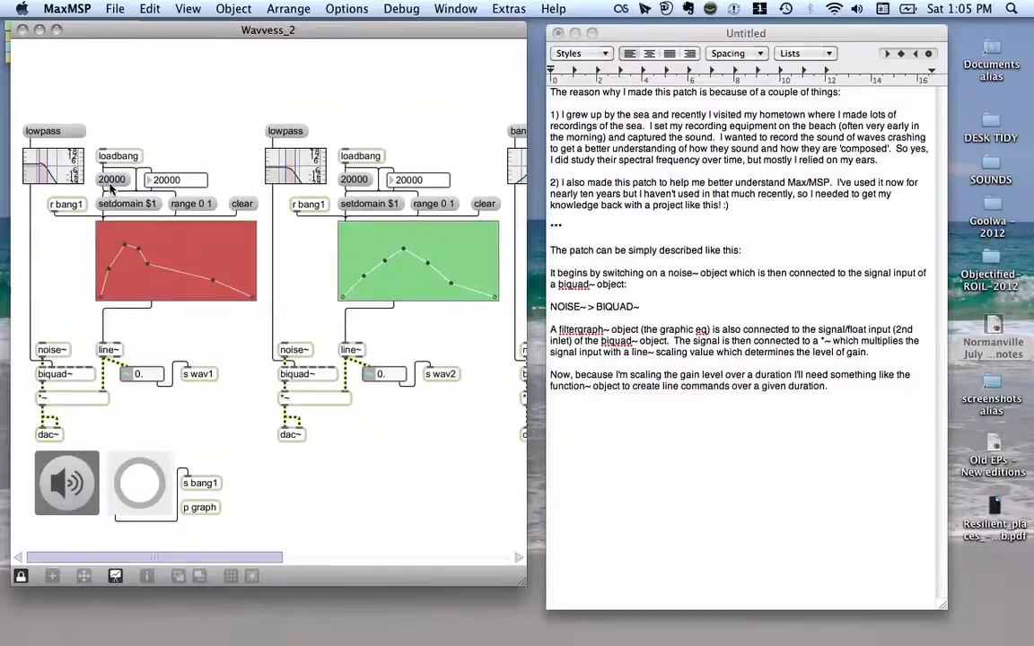
pyautogui.moveTo(222, 314)
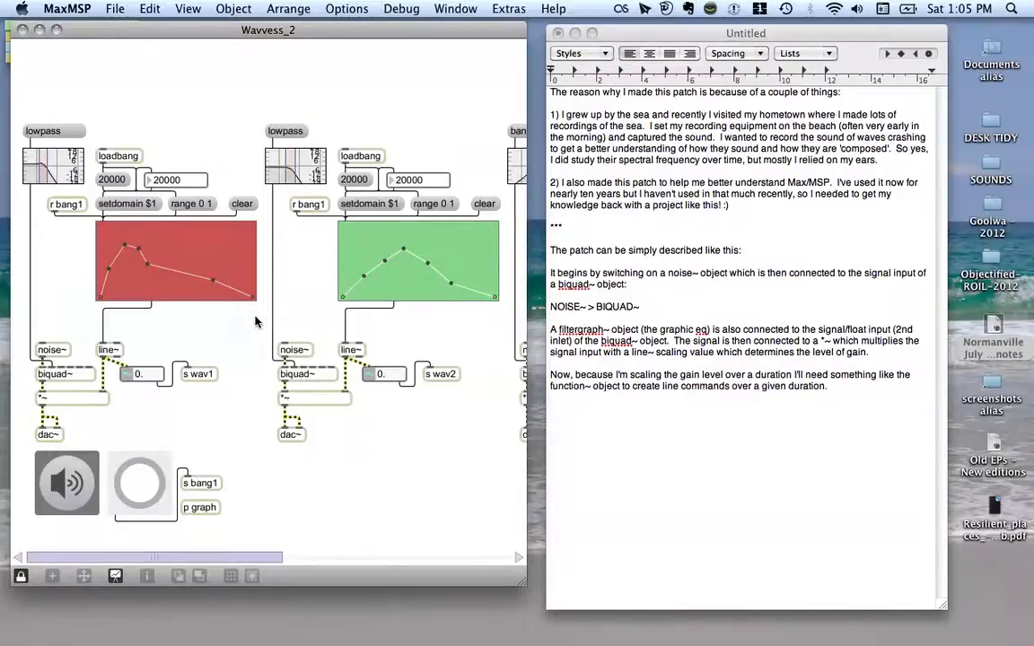
pyautogui.moveTo(61, 307)
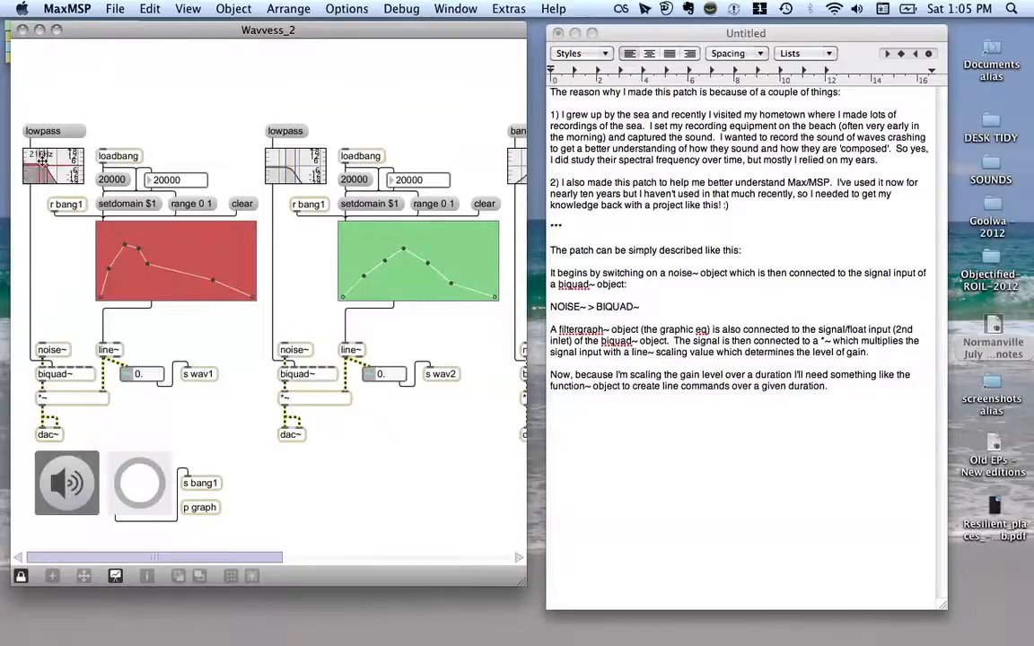
pyautogui.click(51, 163)
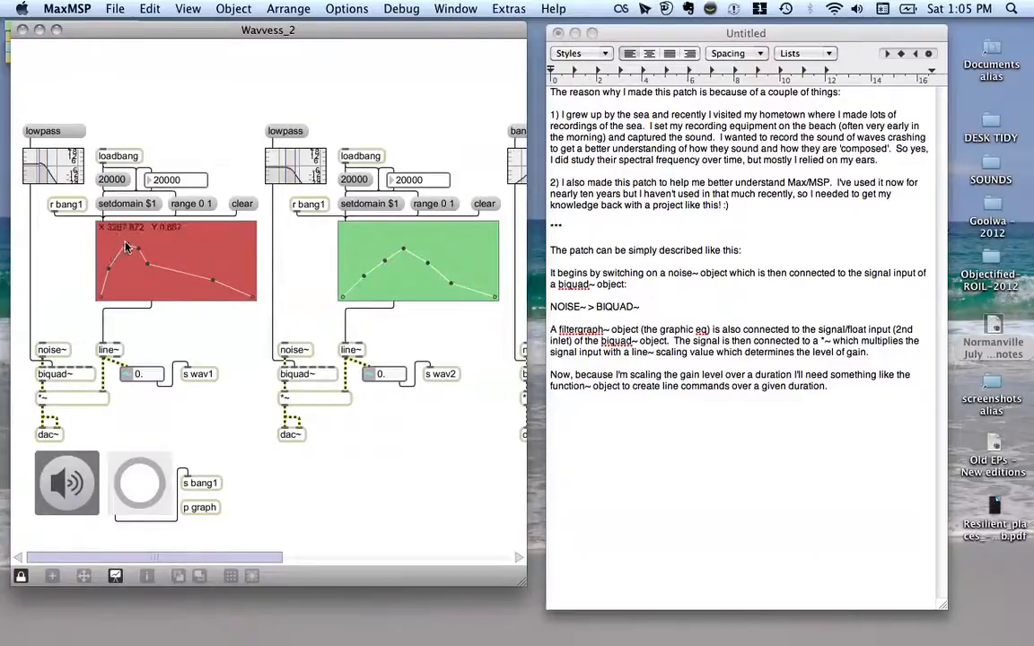
pyautogui.hscroll(3)
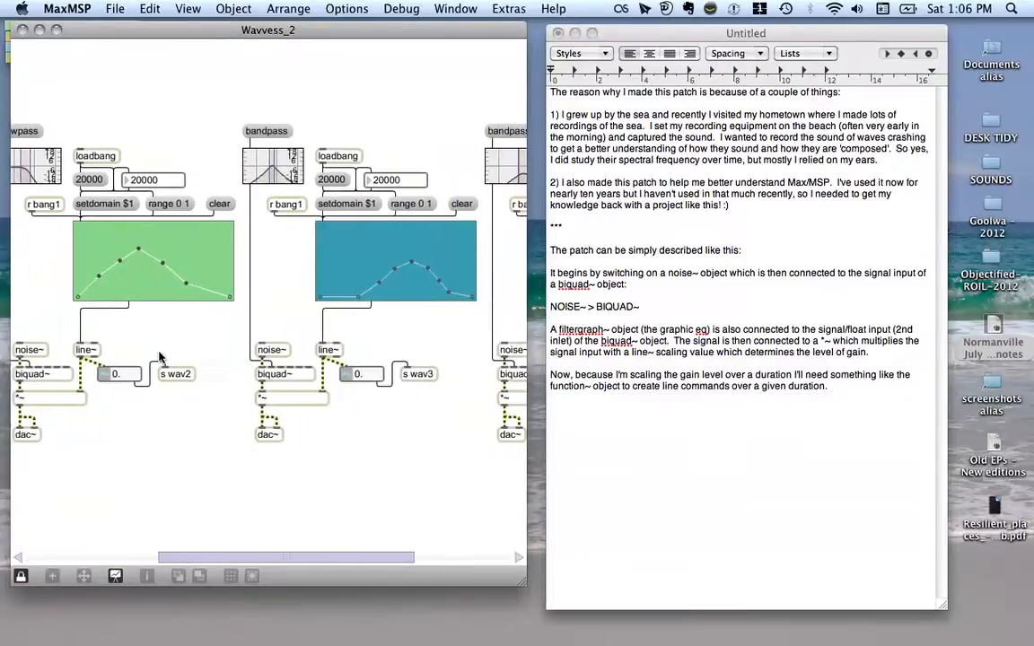
pyautogui.hscroll(3)
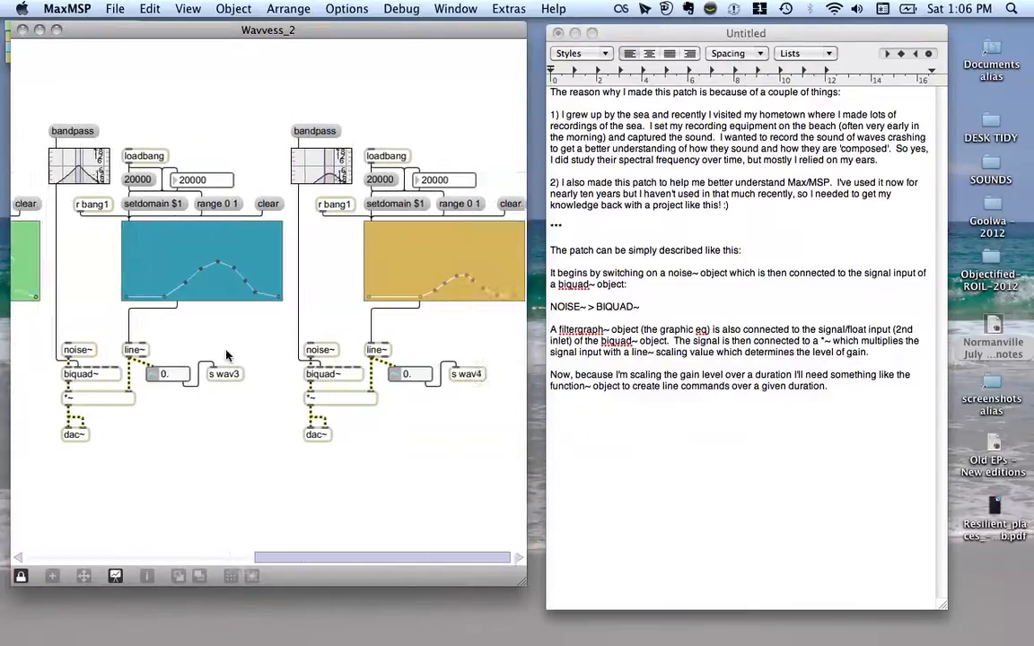
pyautogui.hscroll(-3)
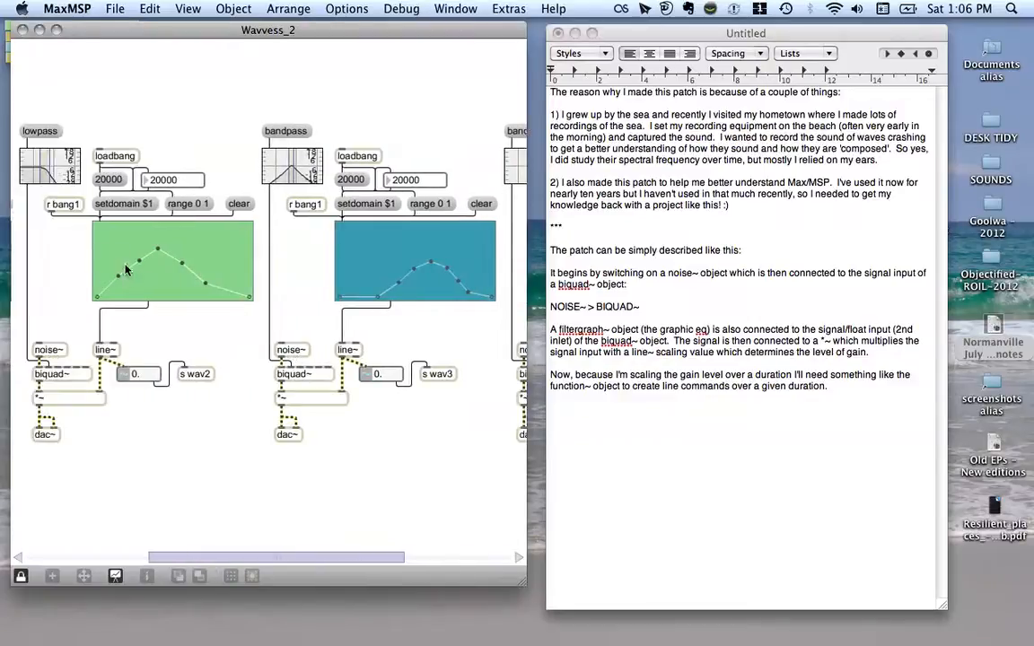
pyautogui.hscroll(3)
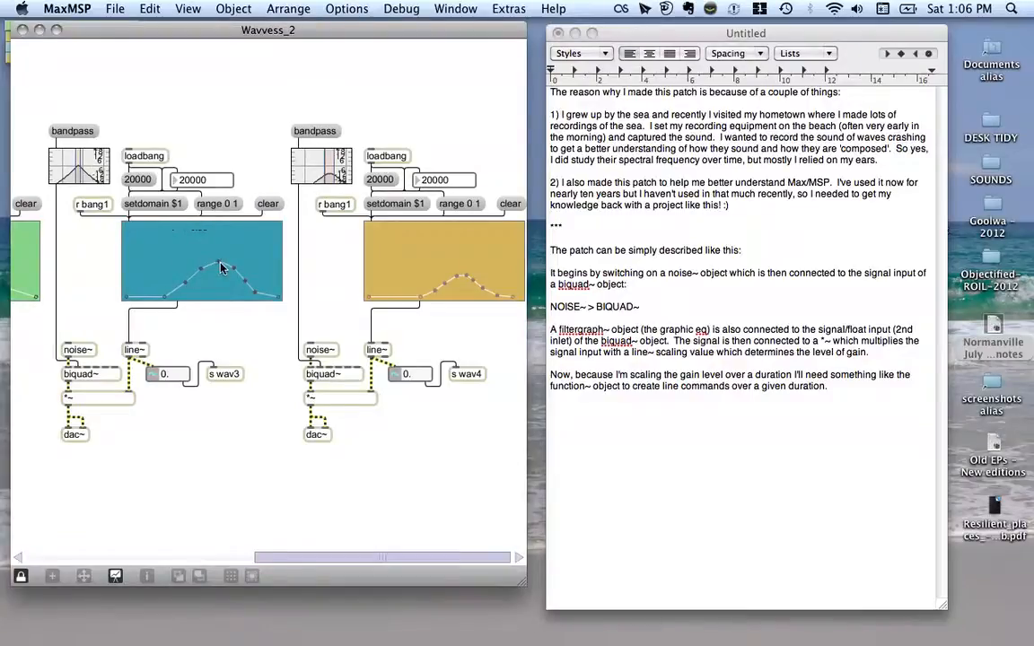
pyautogui.moveTo(90, 248)
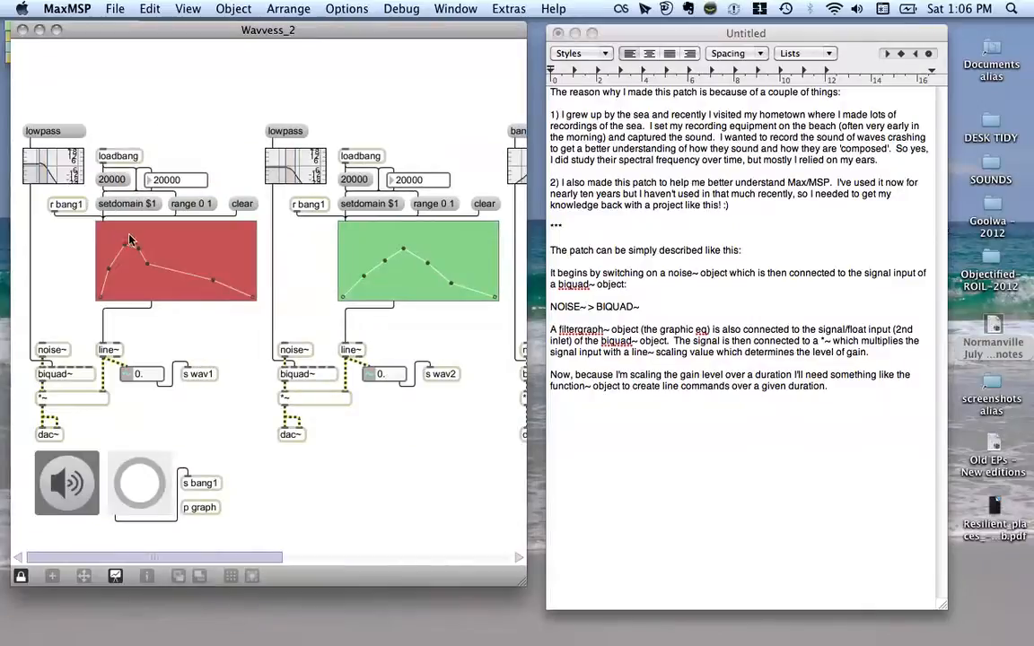
pyautogui.moveTo(45, 130)
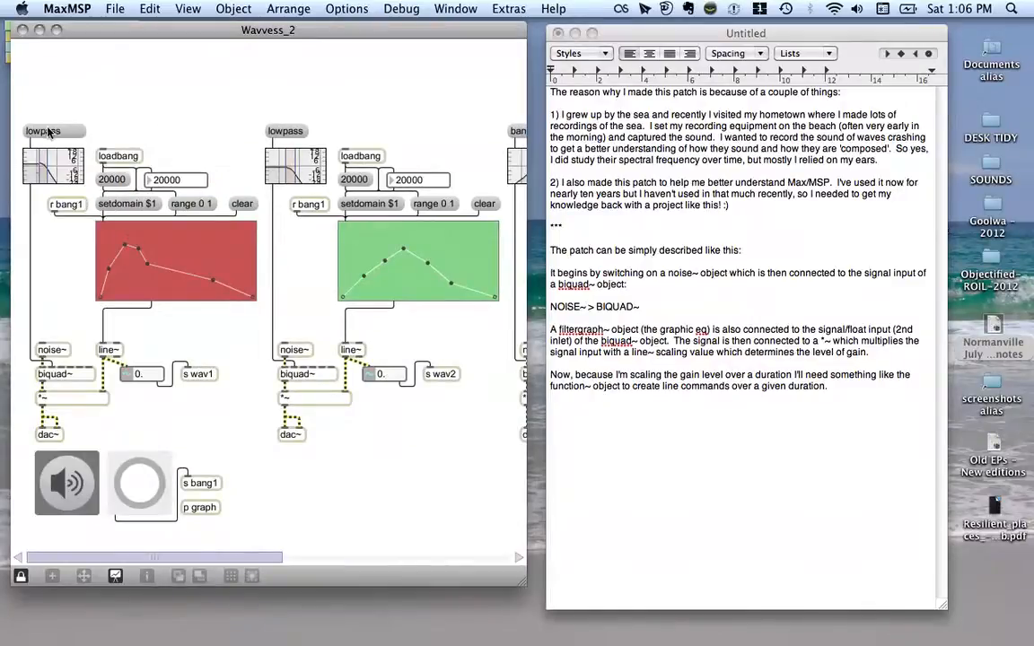
pyautogui.moveTo(32, 272)
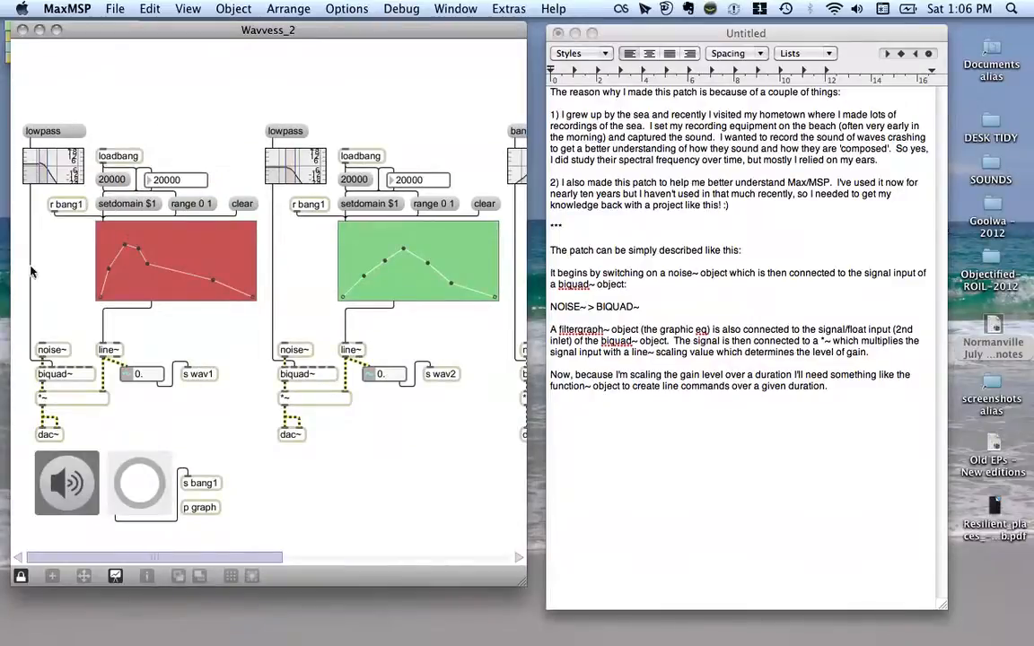
# Turn on DSP with ezdac~ and watch the third and fourth bands' gain values change.
pyautogui.hscroll(3)
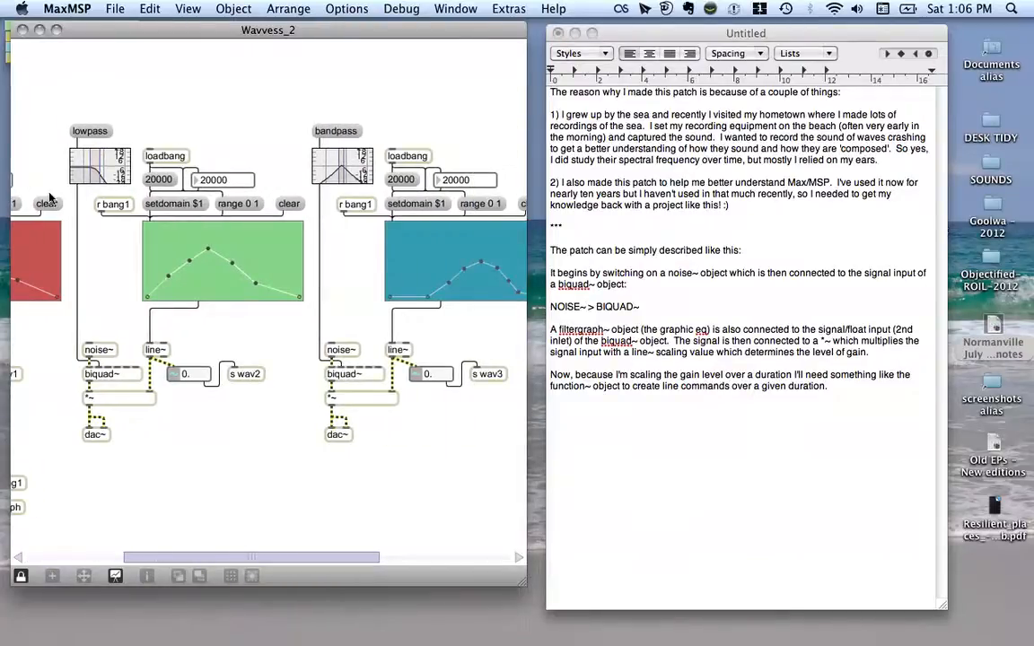
pyautogui.moveTo(87, 263)
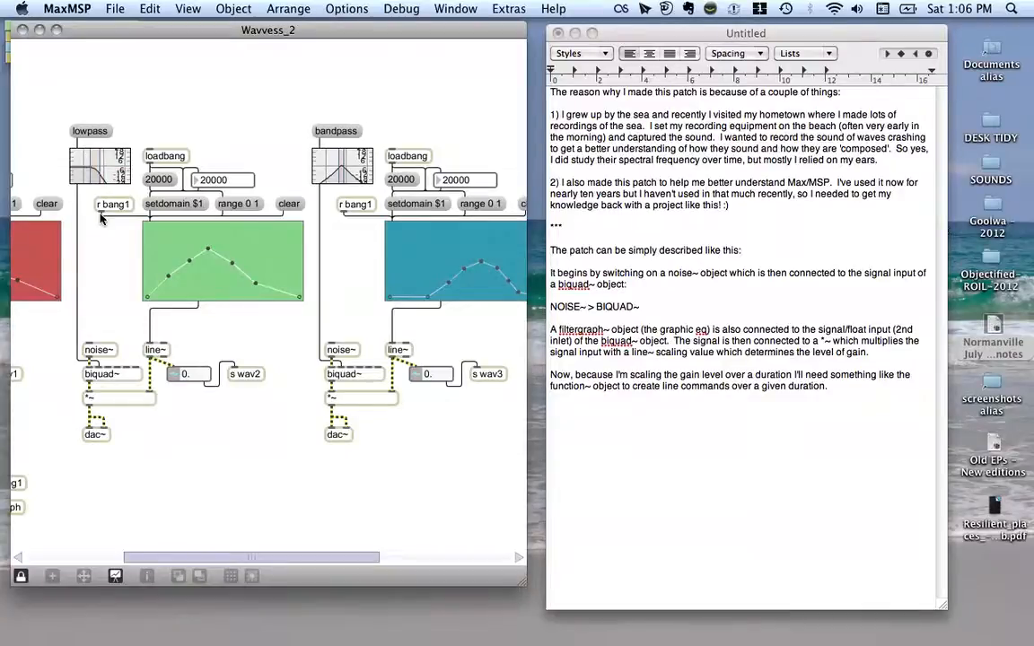
pyautogui.hscroll(3)
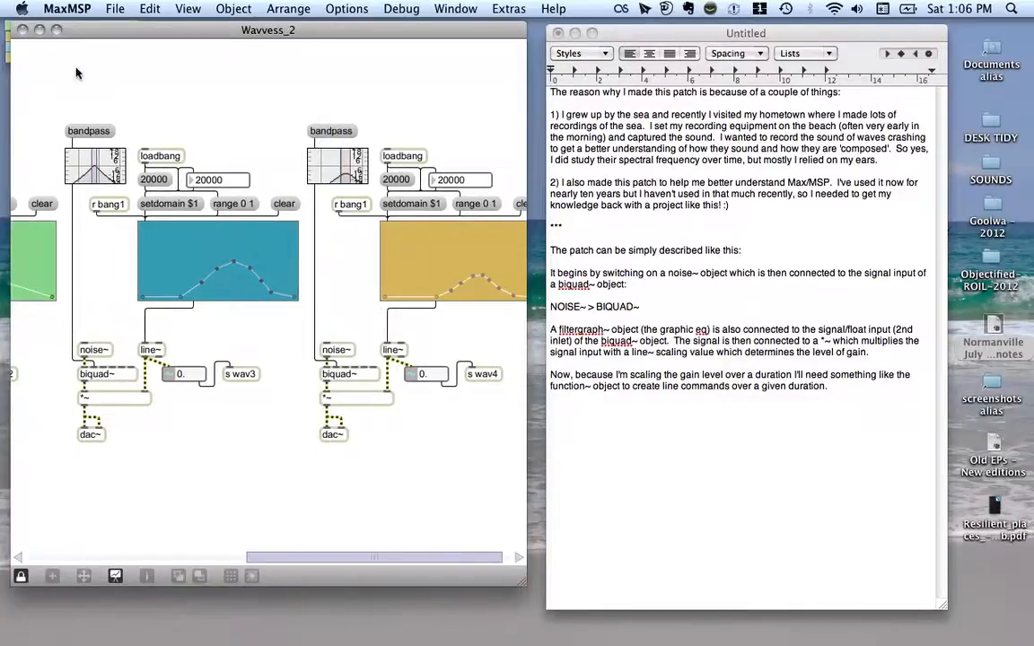
pyautogui.moveTo(94, 139)
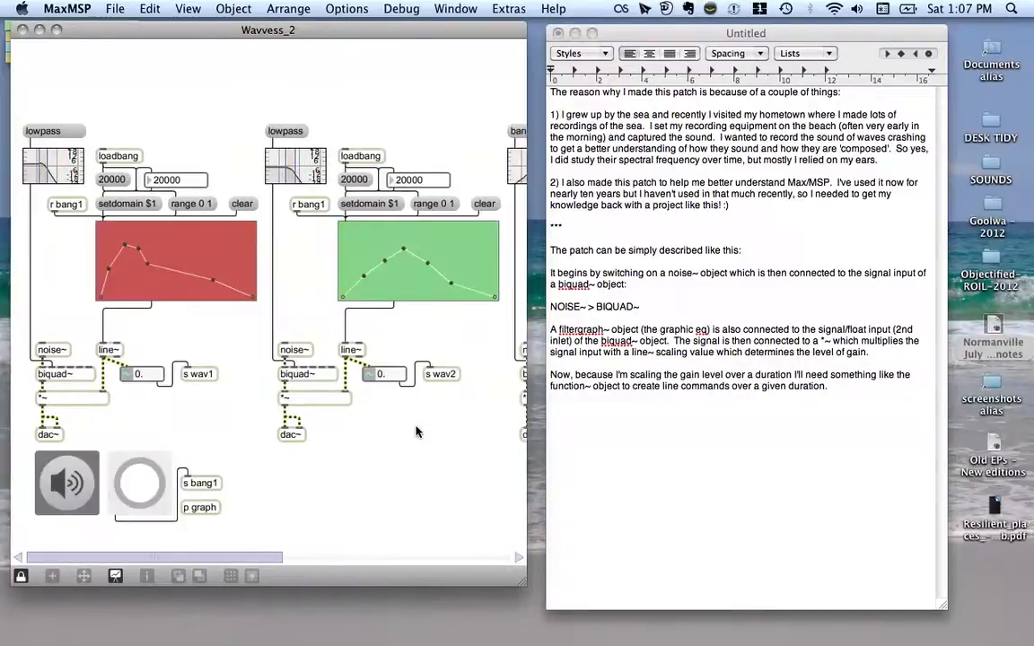
pyautogui.moveTo(277, 231)
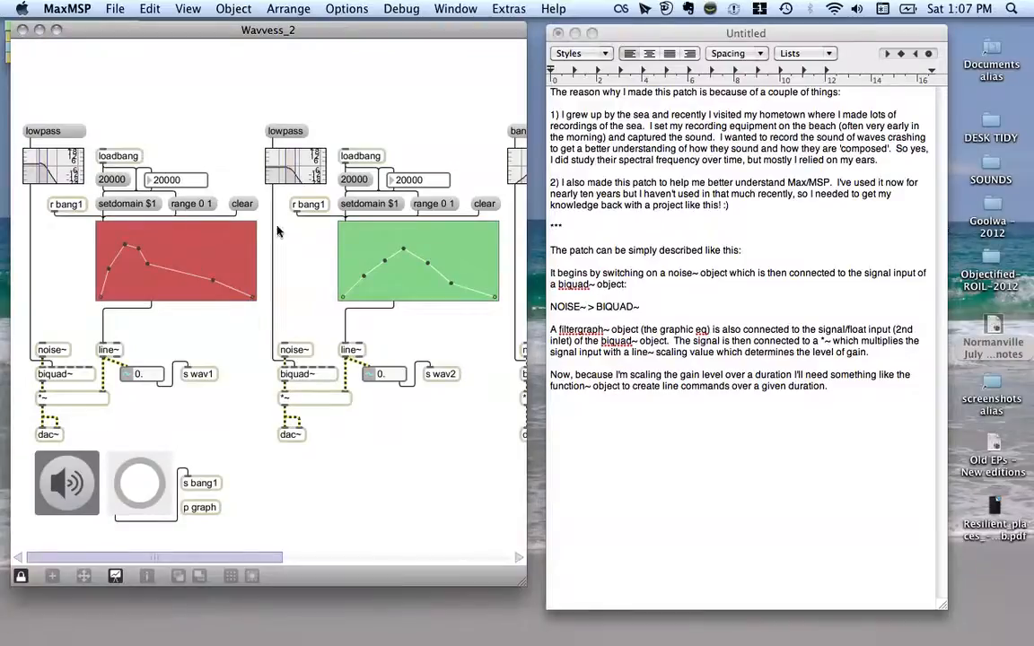
pyautogui.moveTo(74, 442)
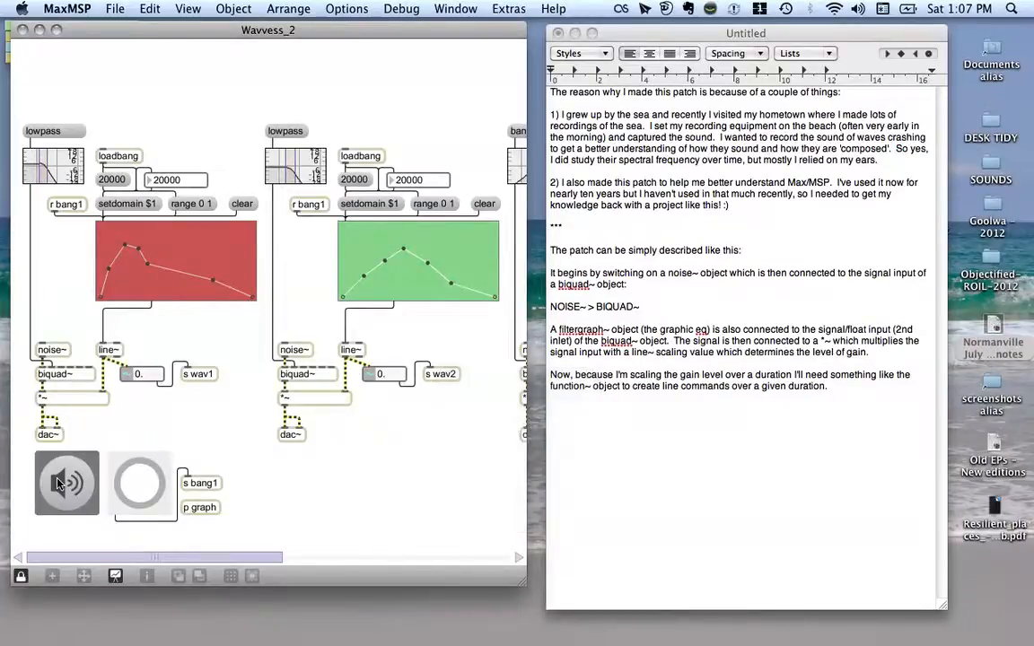
pyautogui.click(66, 482)
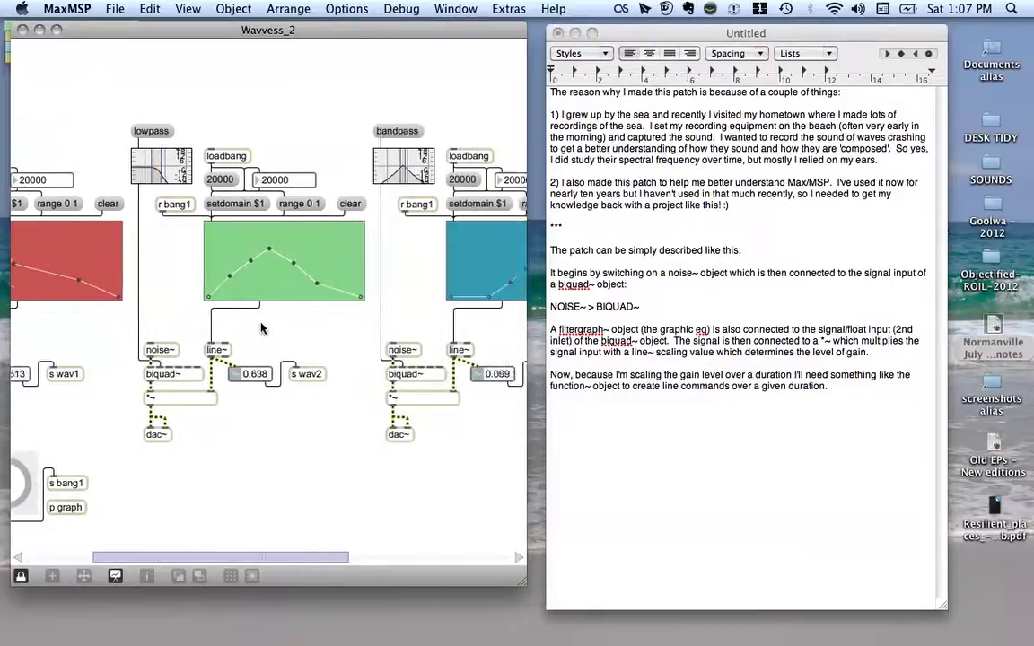
pyautogui.hscroll(3)
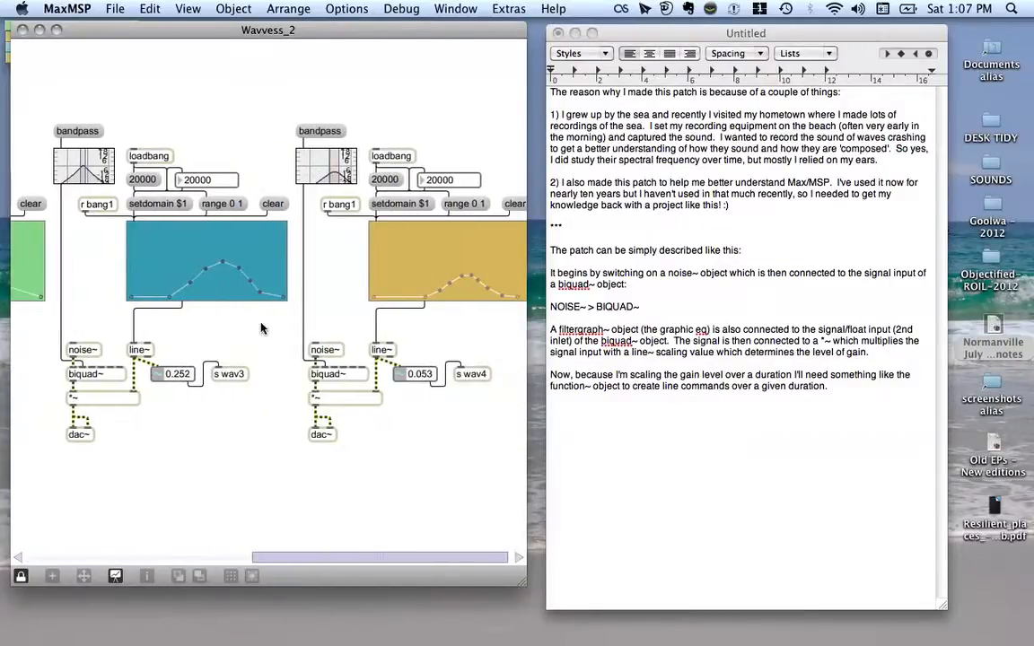